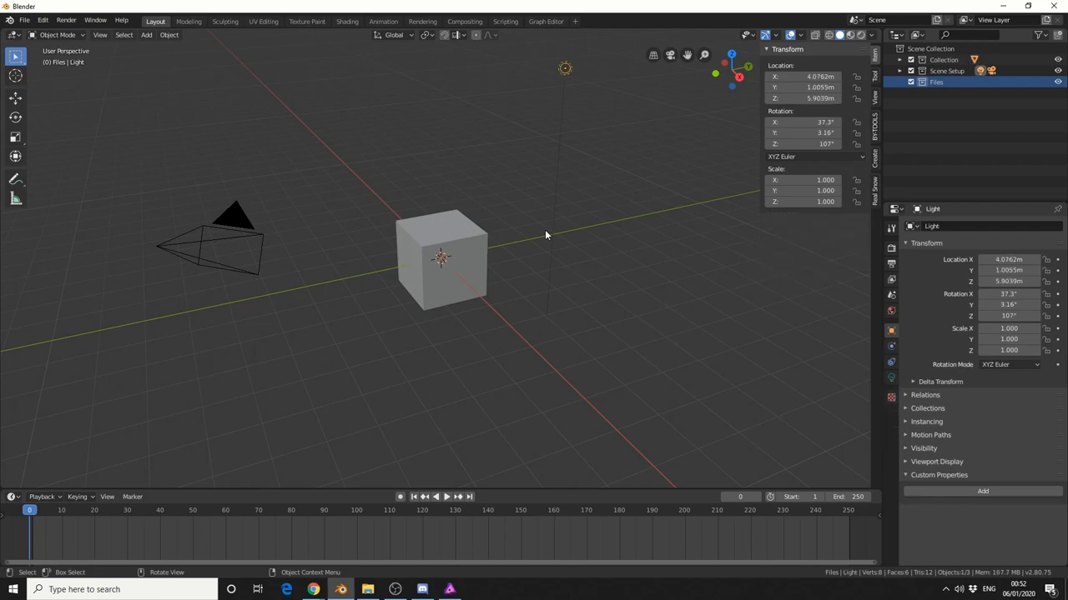
# Bring up the Edit menu that gives access to Preferences.
pyautogui.press('F3')
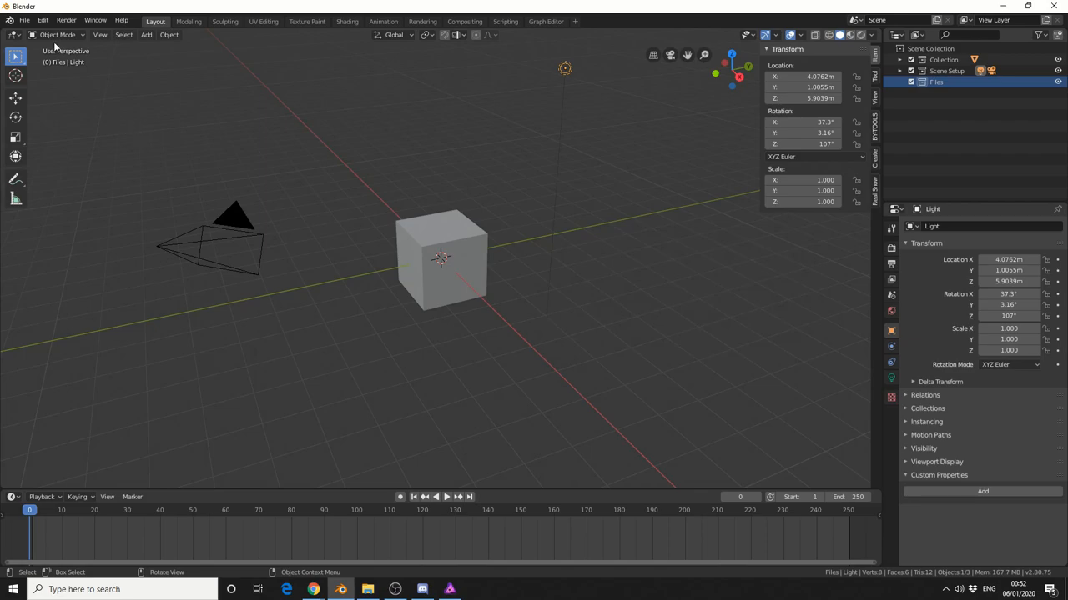
pyautogui.click(42, 20)
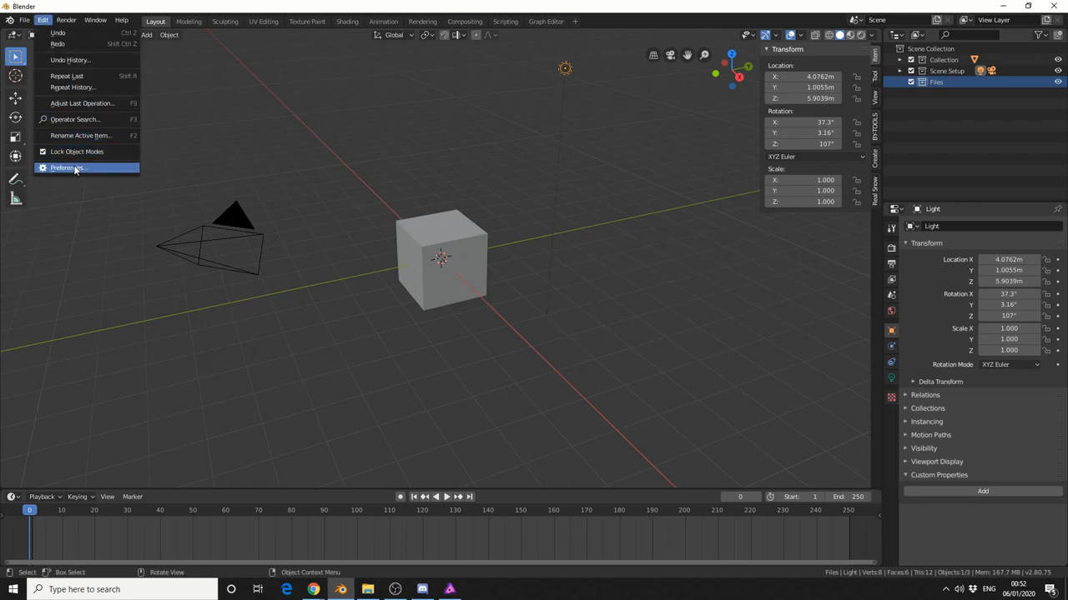
# Open Preferences Keymap and filter the shortcut list with 'search' to show Search Menu entries.
pyautogui.click(67, 167)
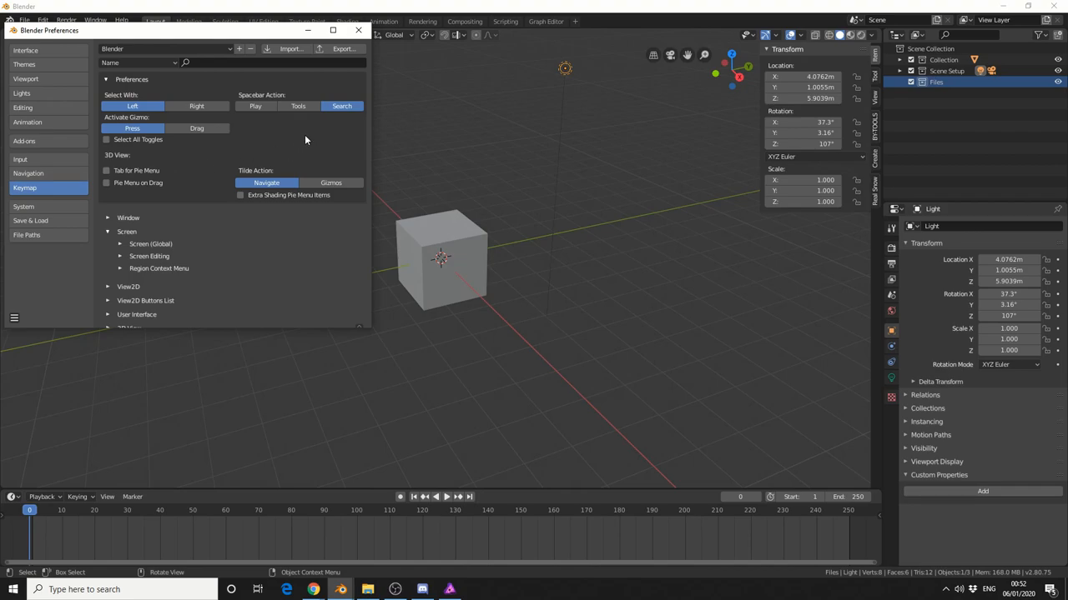
pyautogui.moveTo(341, 106)
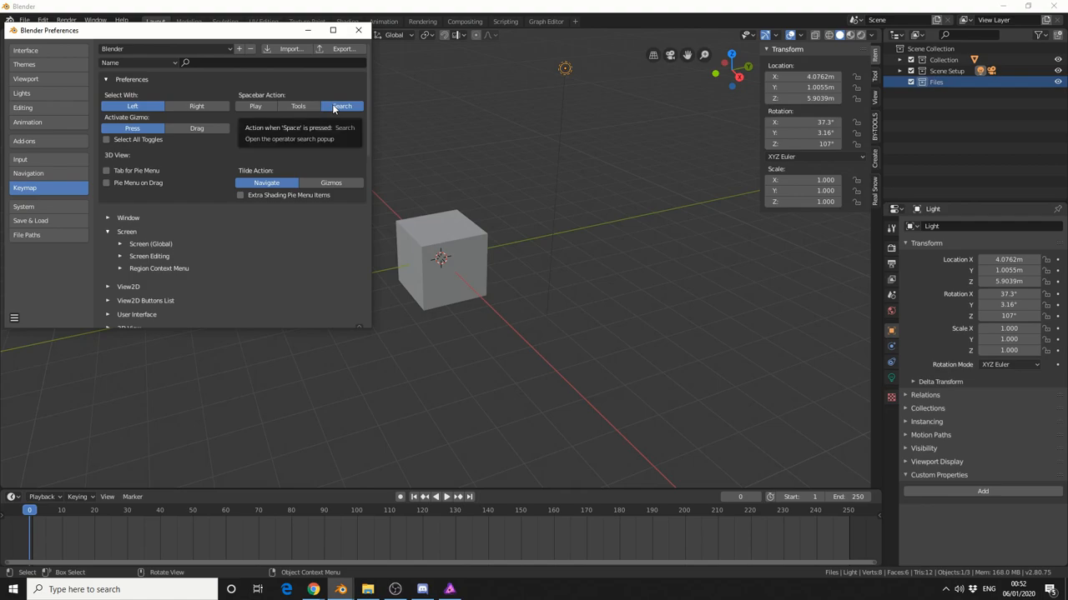
pyautogui.moveTo(263, 113)
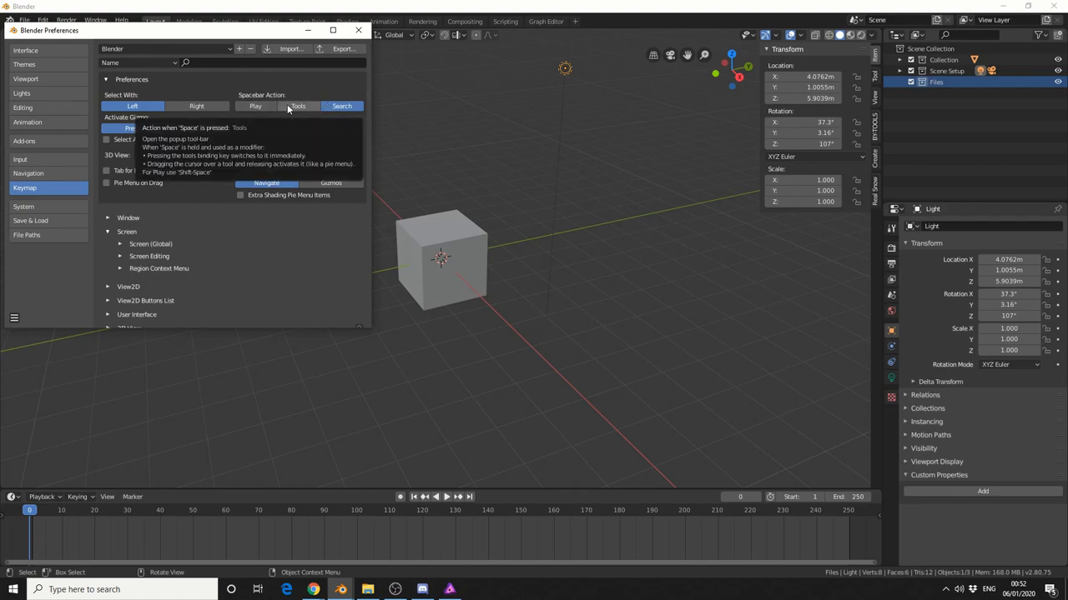
pyautogui.moveTo(245, 73)
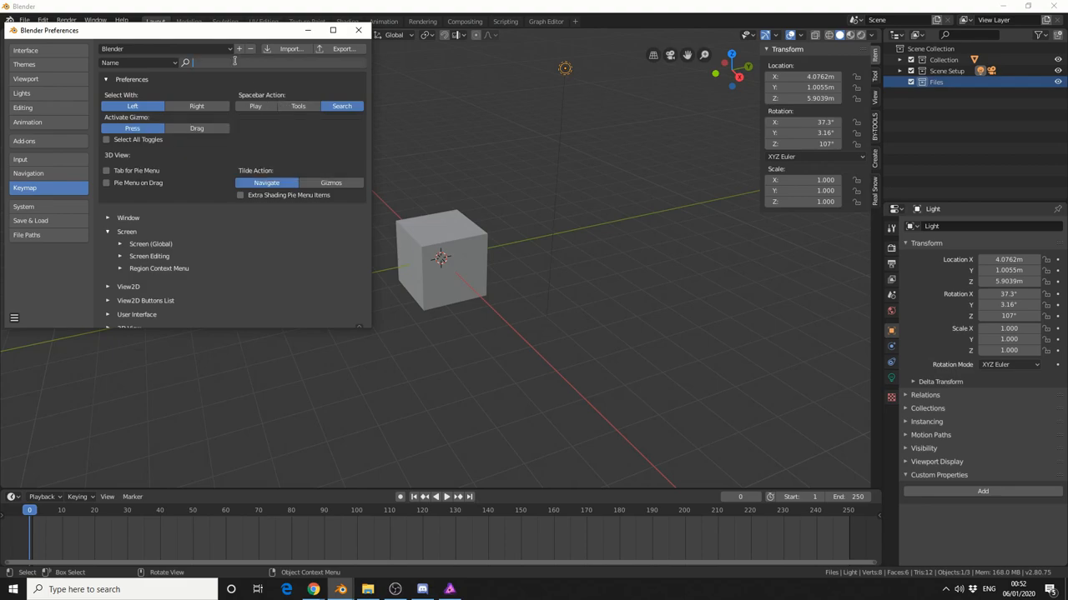
pyautogui.write('sear')
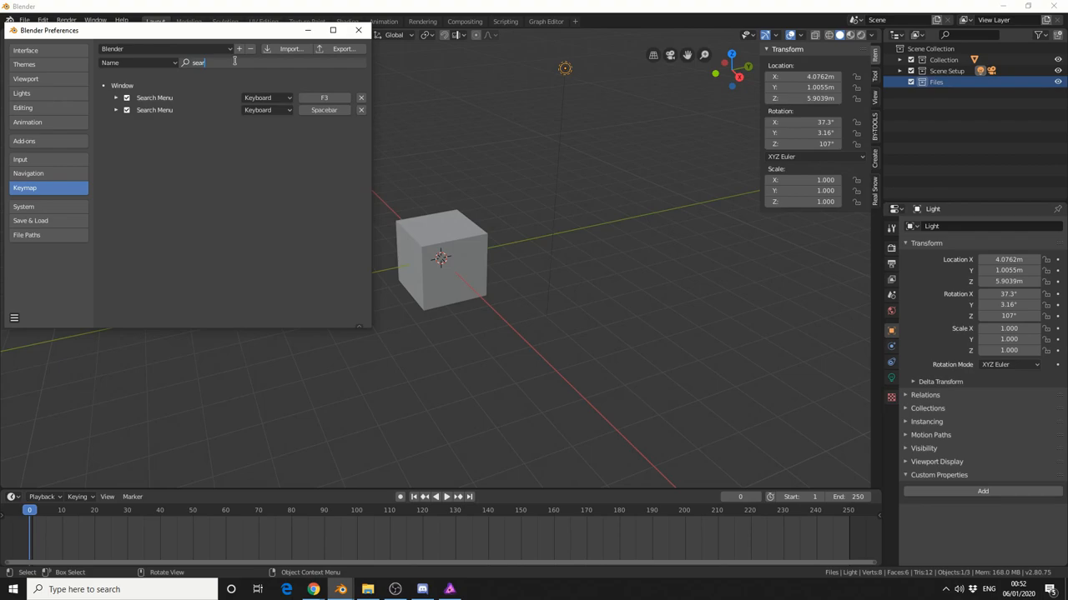
pyautogui.write('ch')
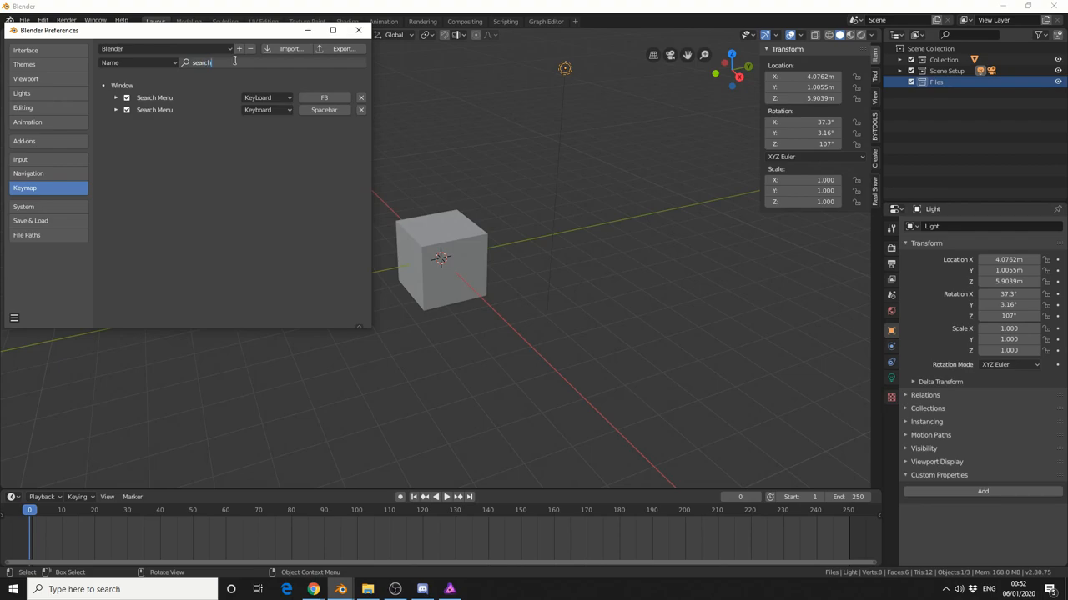